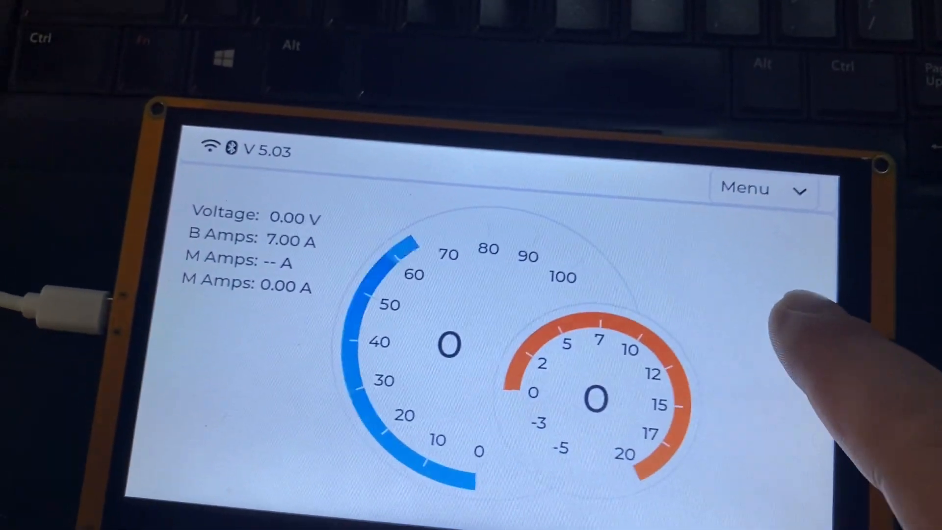
Expand the Menu dropdown so the WiFi and Bluetooth options are listed.
{"action": "left_click", "coordinate": [761, 188]}
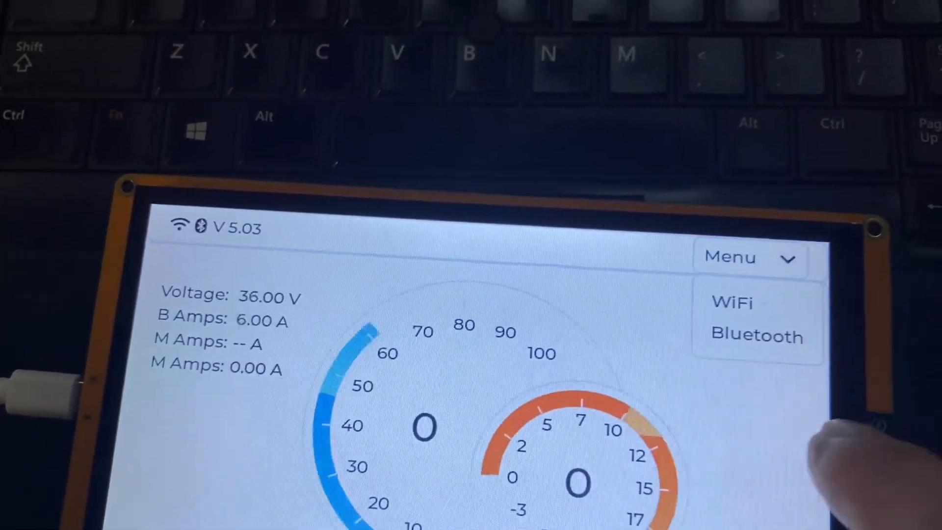